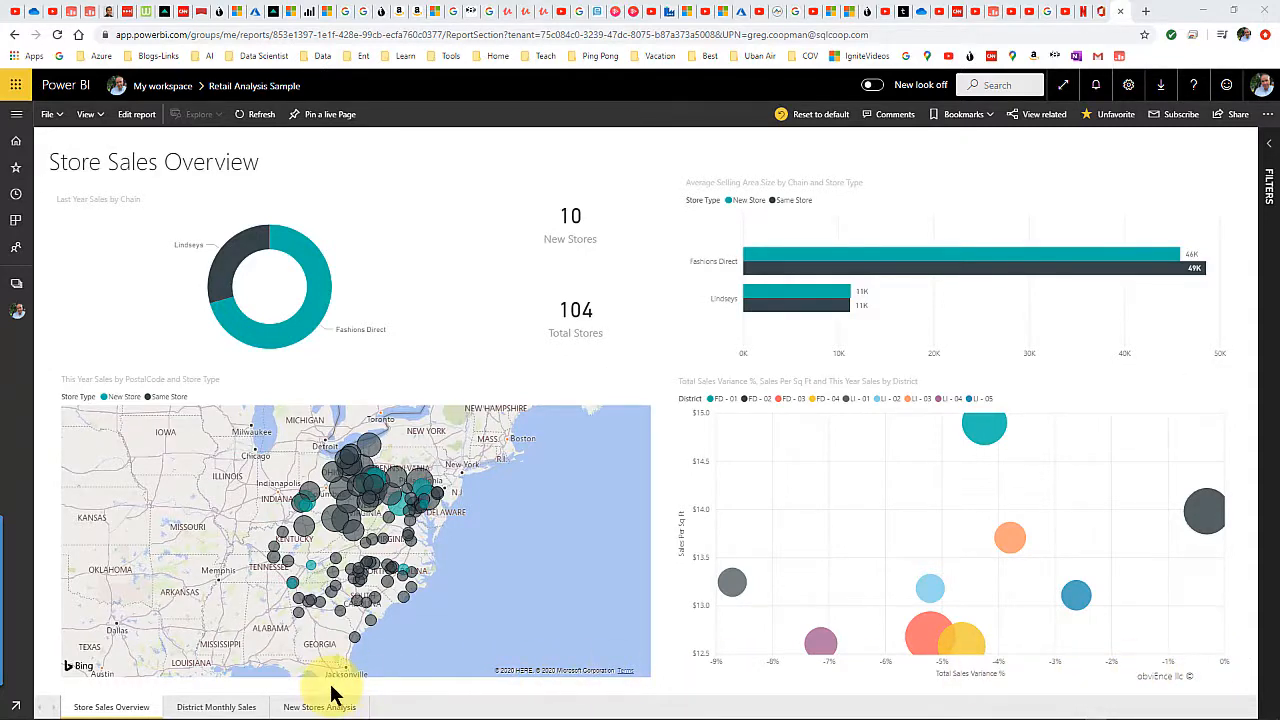
{"action": "mouse_move", "coordinate": [650, 610]}
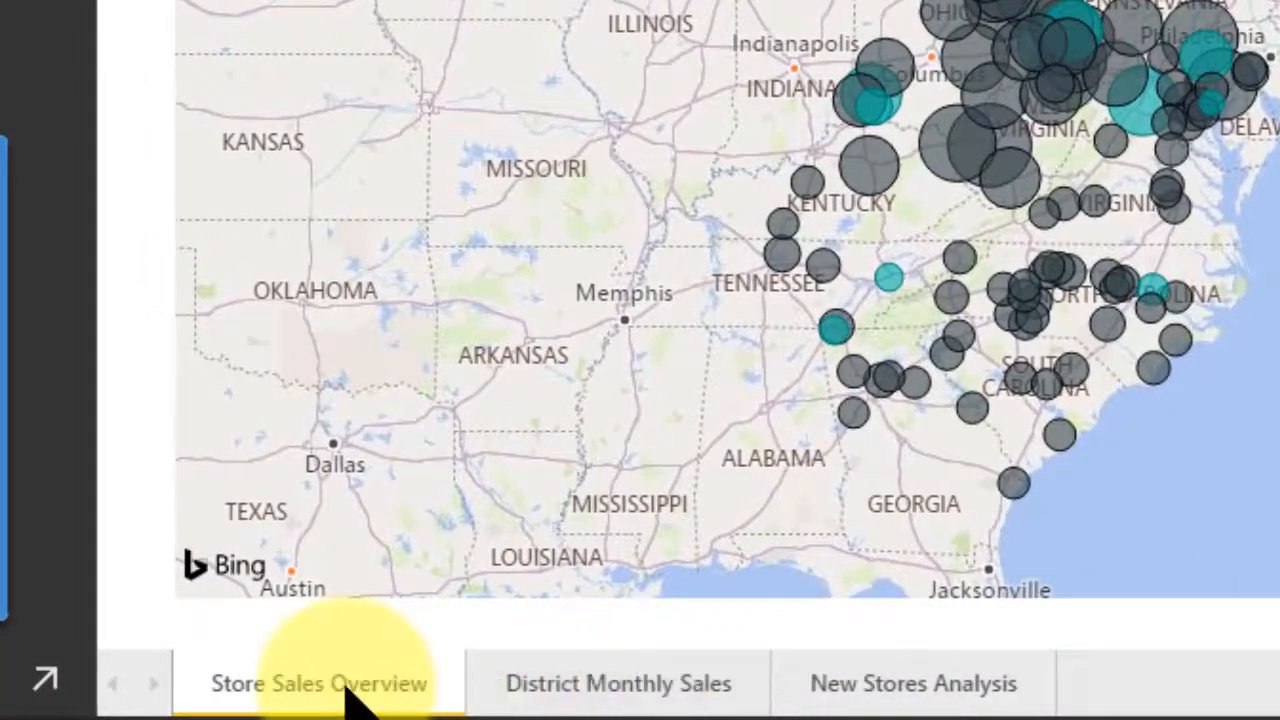
{"action": "mouse_move", "coordinate": [318, 684]}
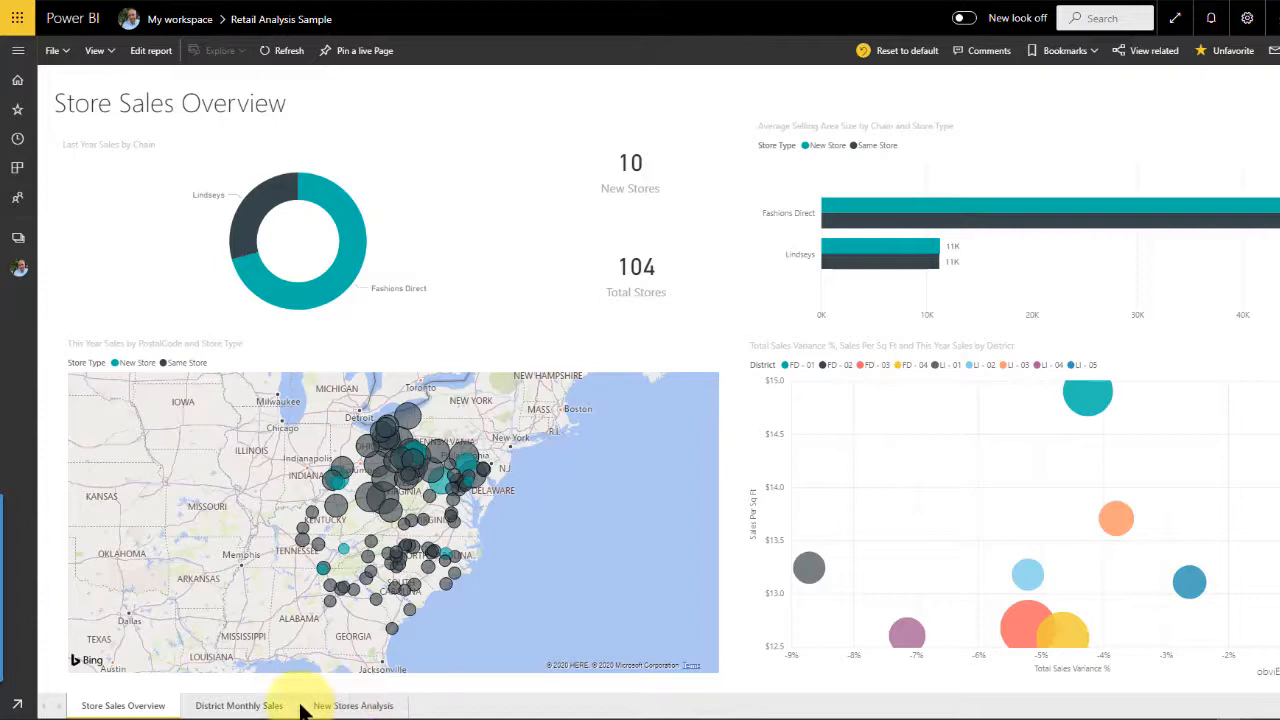
Browse the District Monthly Sales and New Stores Analysis pages, then return to Store Sales Overview.
{"action": "left_click", "coordinate": [238, 704]}
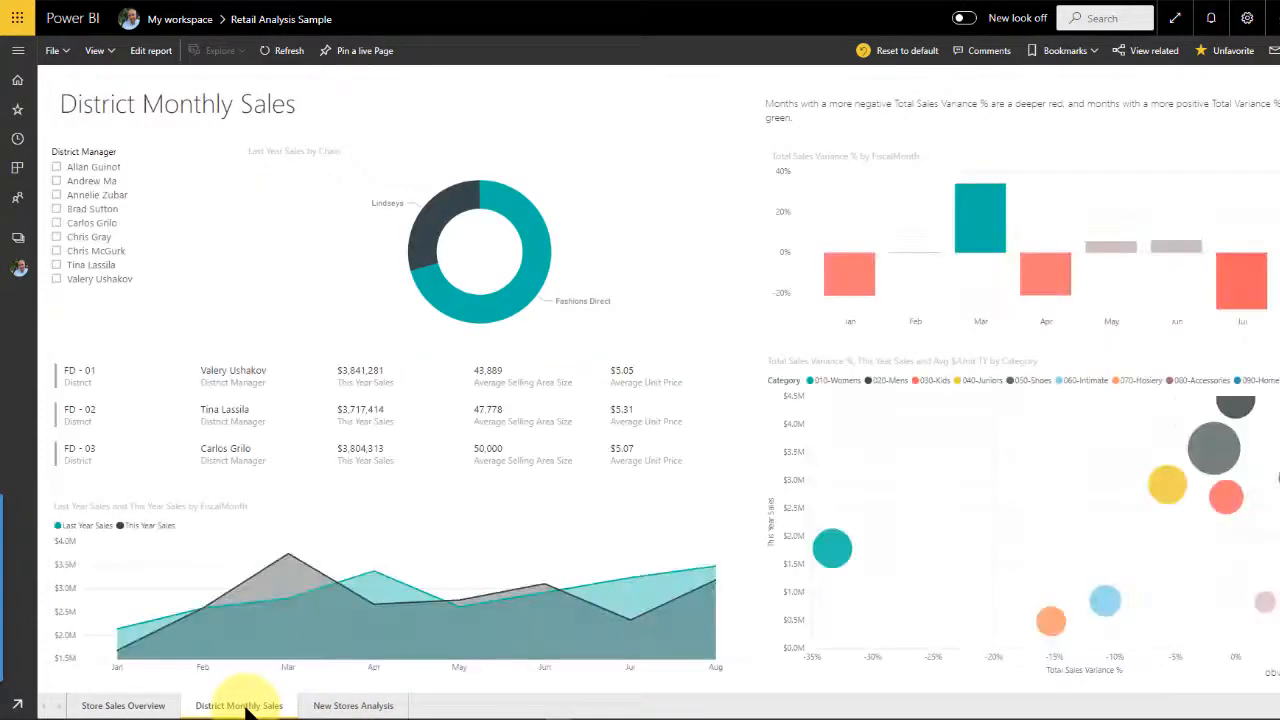
{"action": "left_click", "coordinate": [352, 704]}
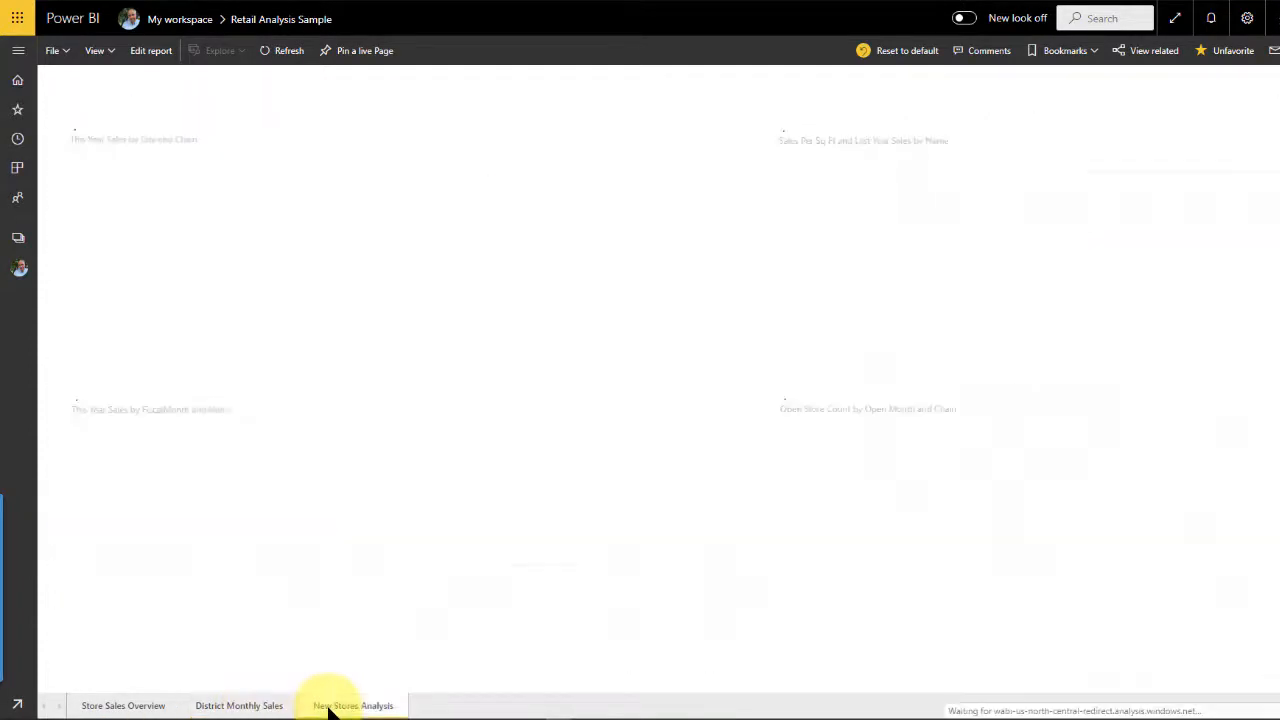
{"action": "left_click", "coordinate": [352, 704]}
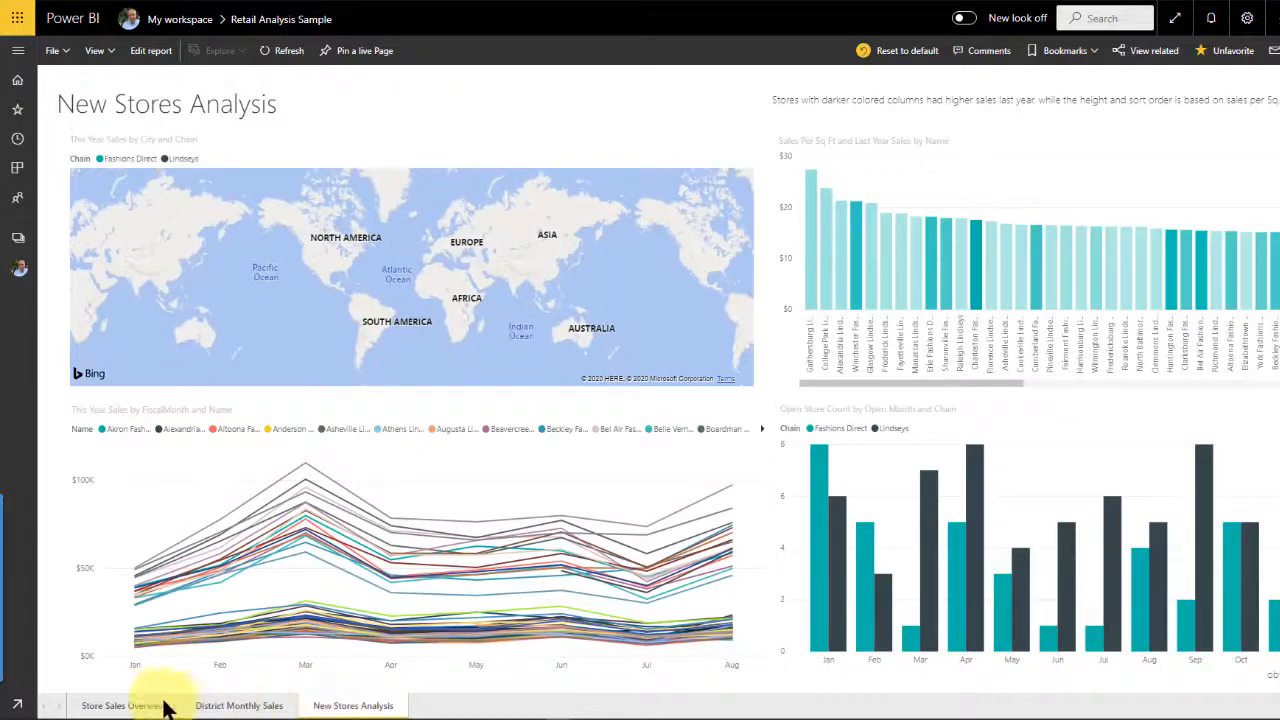
{"action": "left_click", "coordinate": [120, 704]}
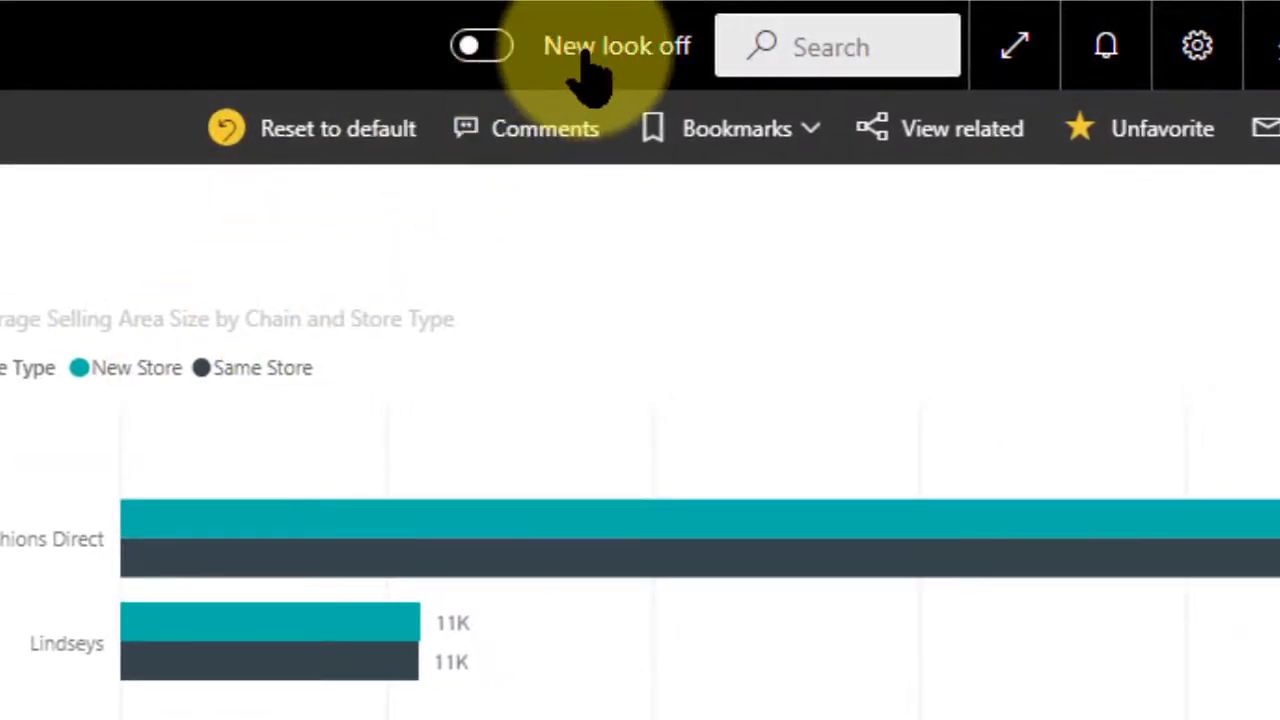
{"action": "mouse_move", "coordinate": [484, 46]}
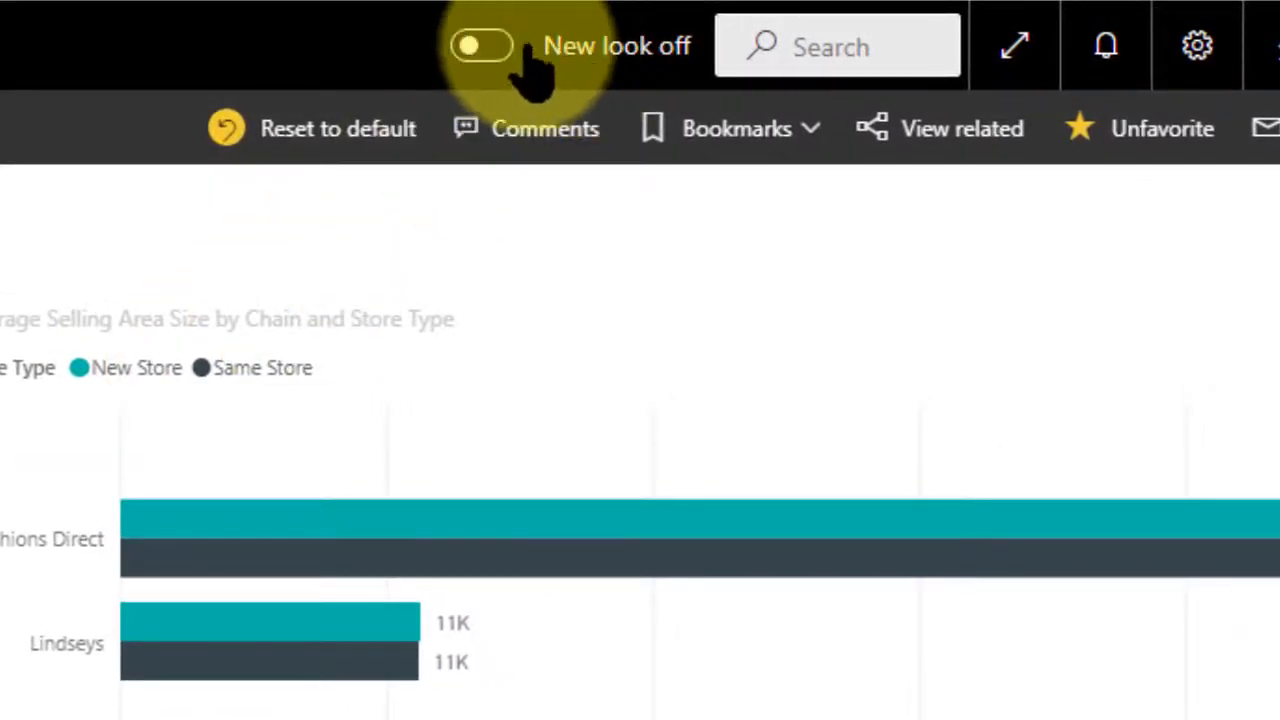
Switch on the New look toggle so report pages list in their own side pane.
{"action": "left_click", "coordinate": [482, 46]}
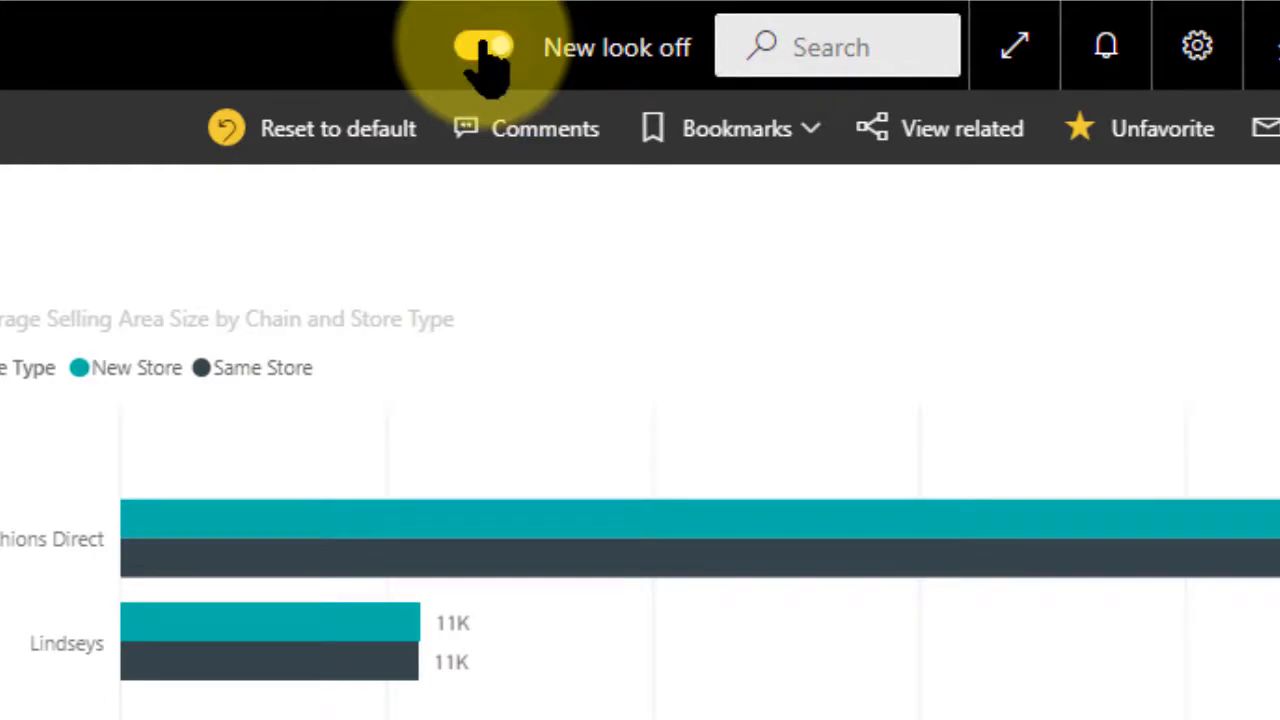
{"action": "left_click", "coordinate": [484, 48]}
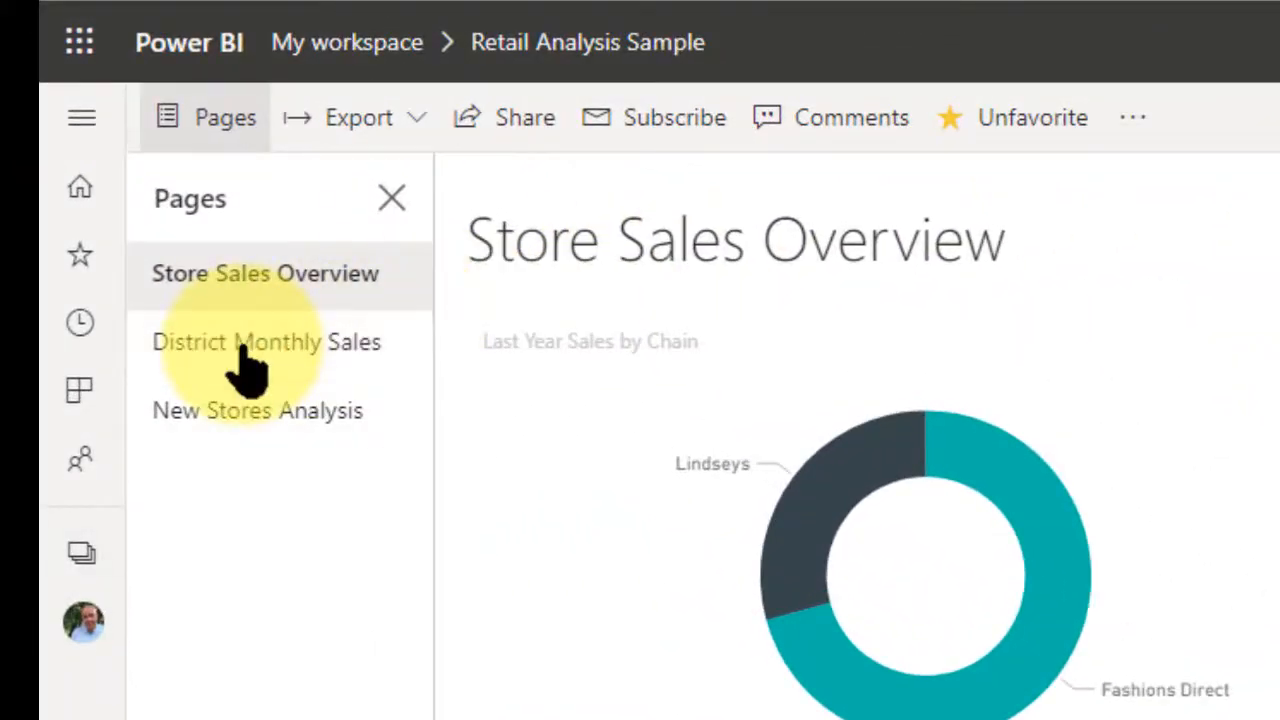
{"action": "left_click", "coordinate": [266, 340]}
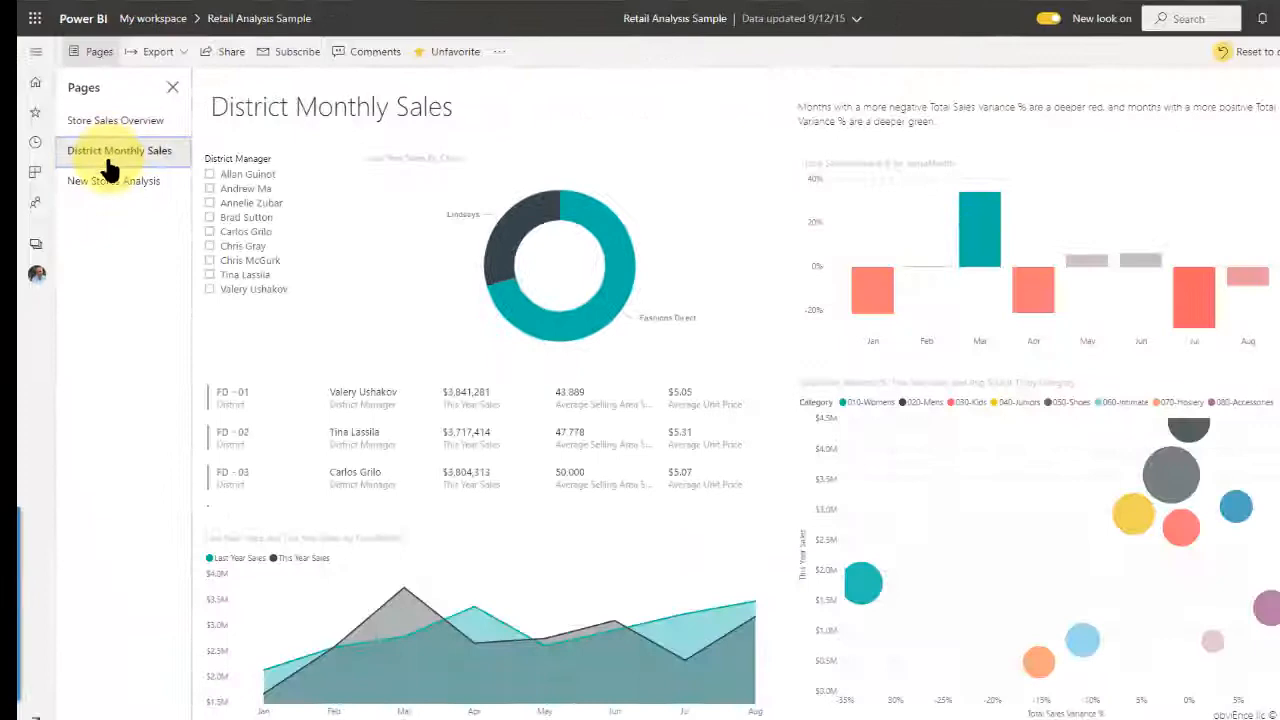
{"action": "left_click", "coordinate": [112, 180]}
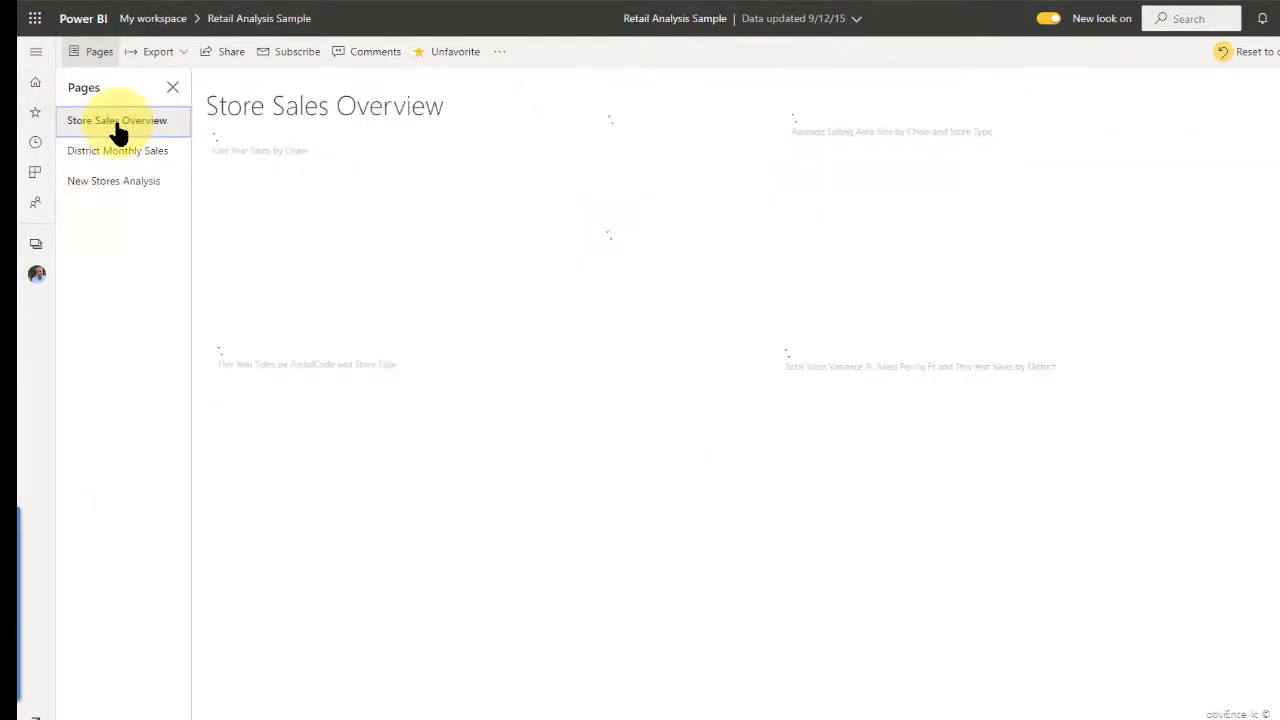
{"action": "left_click", "coordinate": [116, 120]}
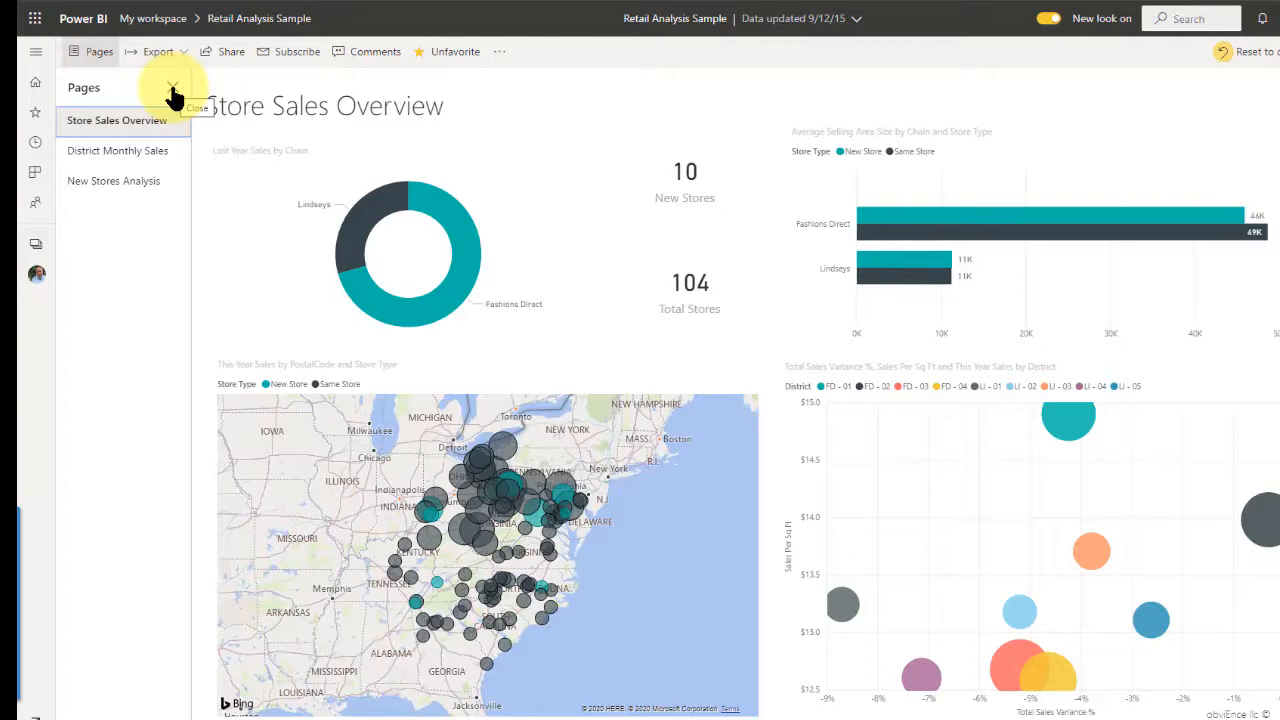
{"action": "left_click", "coordinate": [172, 88]}
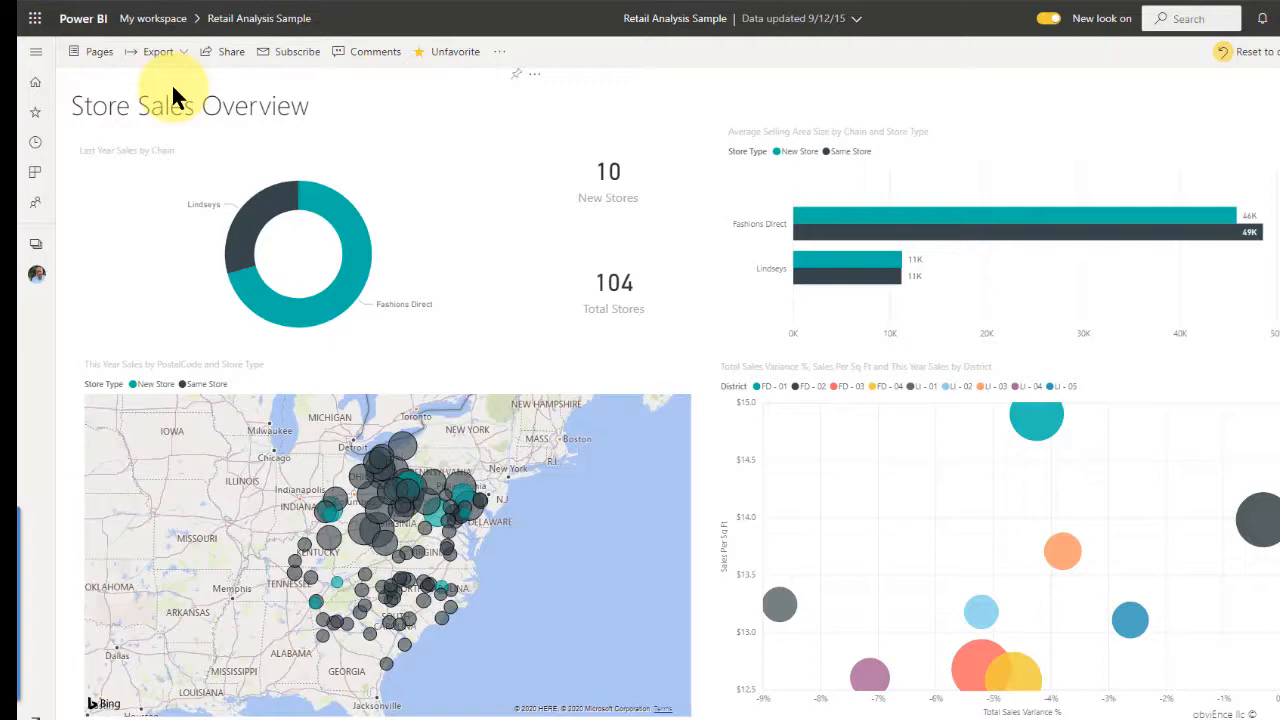
{"action": "mouse_move", "coordinate": [90, 56]}
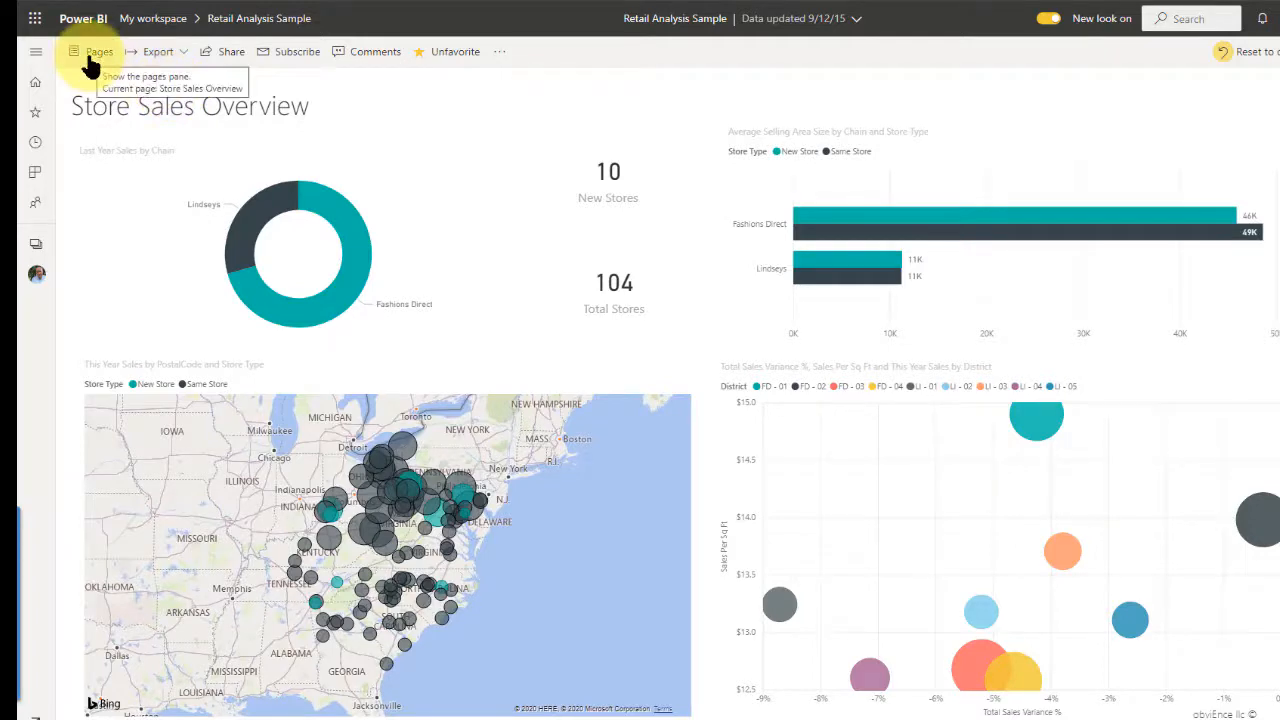
{"action": "left_click", "coordinate": [100, 52]}
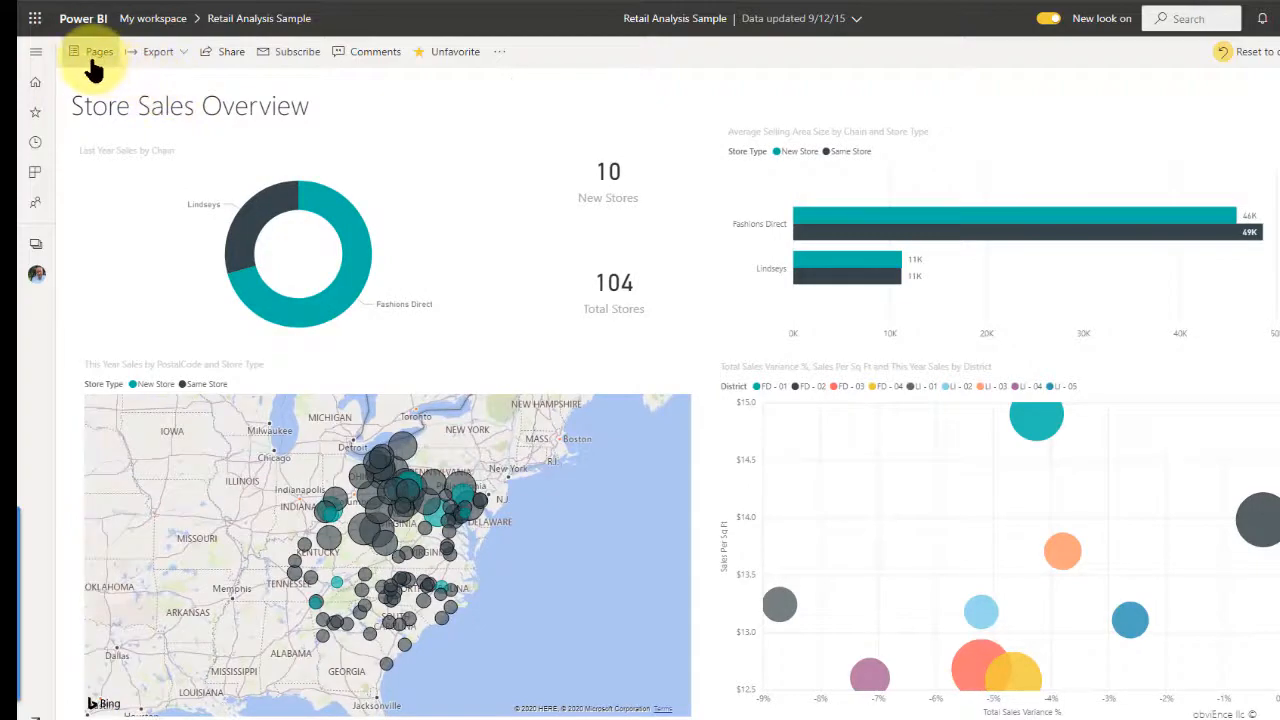
{"action": "left_click", "coordinate": [100, 52]}
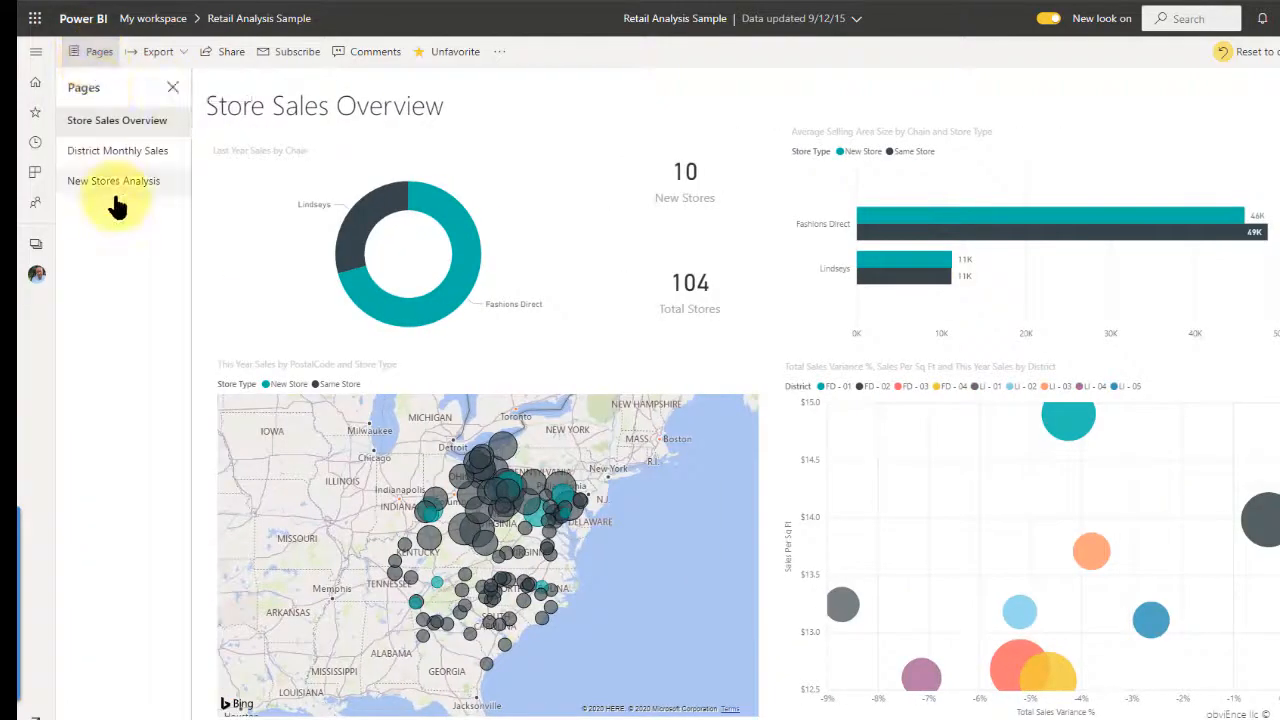